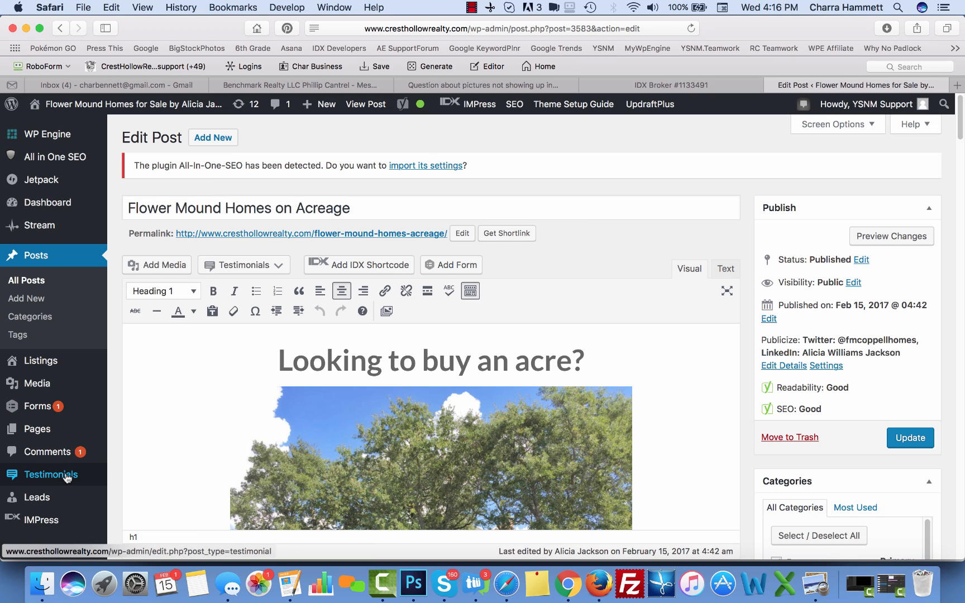
Step: View the Installed Plugins list with All In One SEO Pack's details and its 2.3.11.4 update
{"action": "scroll", "scroll_direction": "down", "scroll_amount": 3}
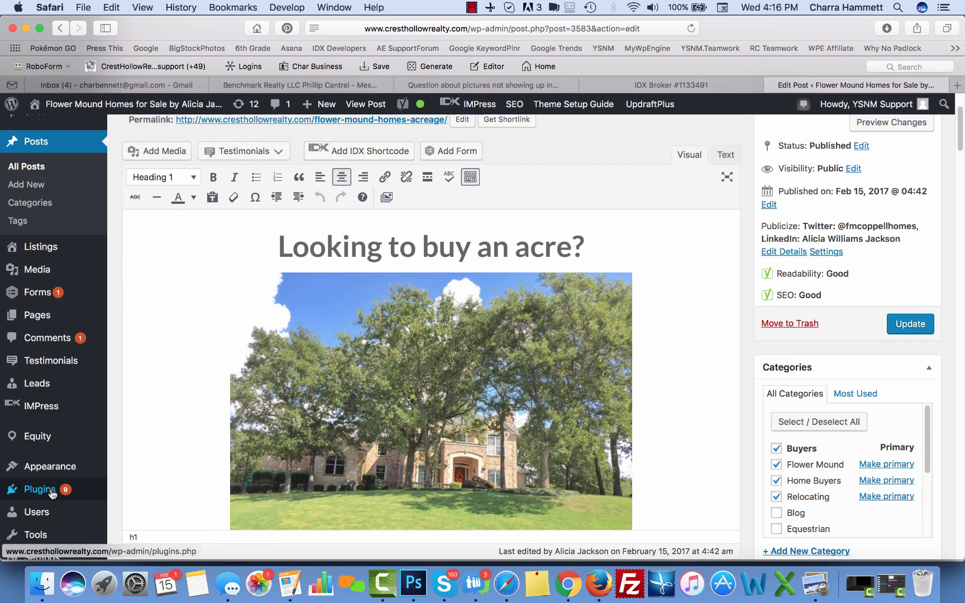
{"action": "right_click", "coordinate": [40, 489]}
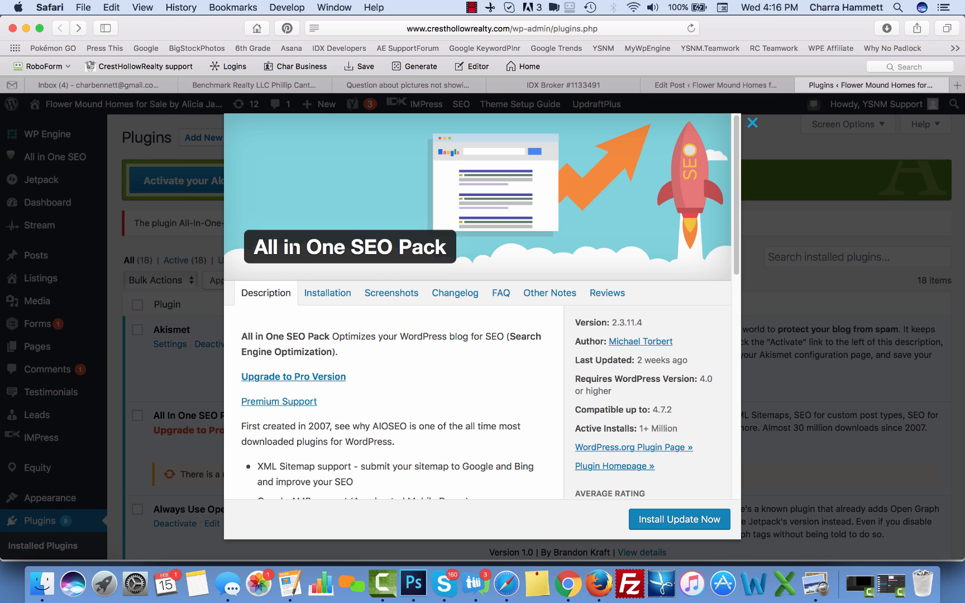
{"action": "mouse_move", "coordinate": [780, 177]}
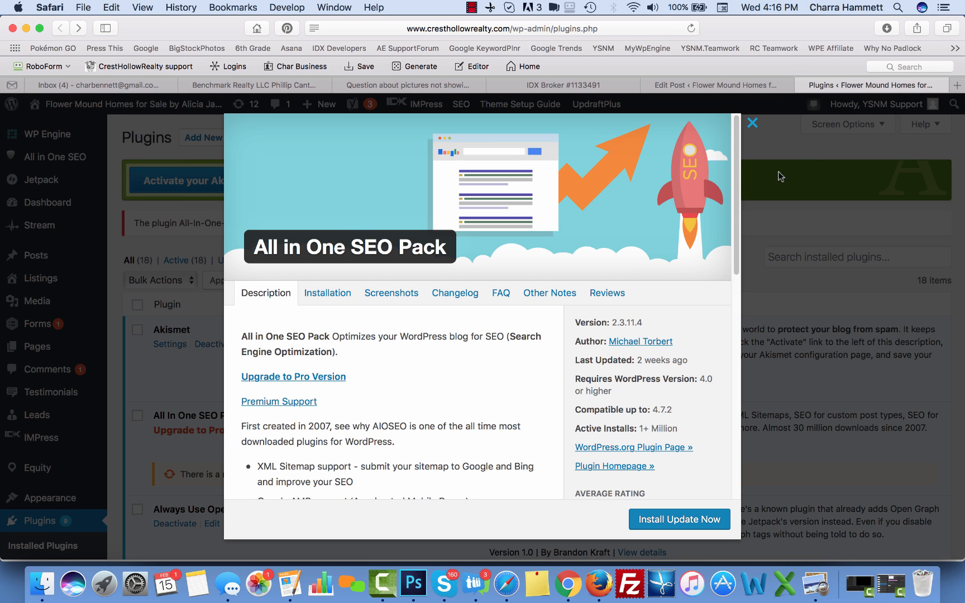
{"action": "left_click", "coordinate": [752, 123]}
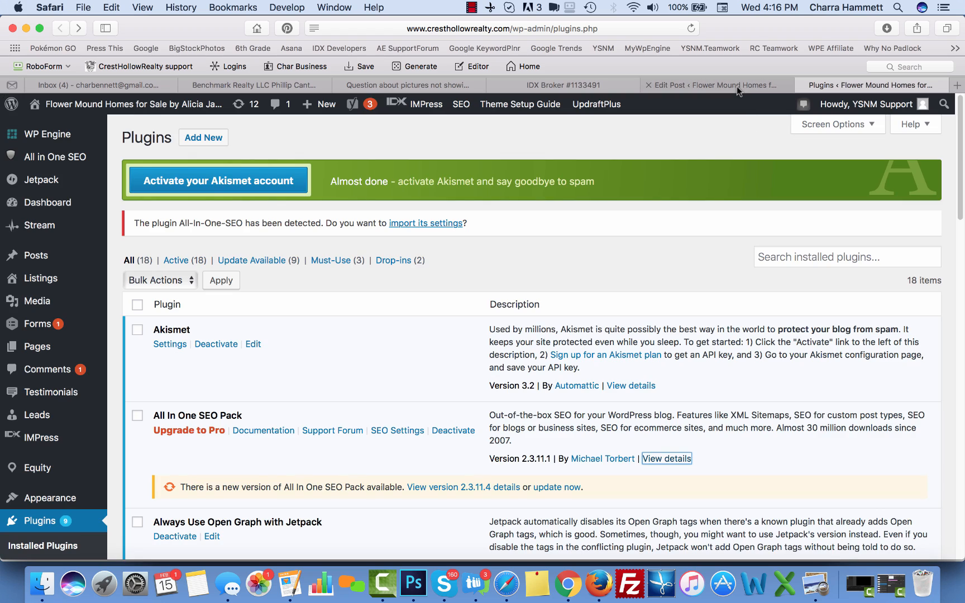
Step: Show the featured image River-Oaks-House-picture.jpg at its full 3264 × 2448 size in the media library
{"action": "left_click", "coordinate": [707, 85]}
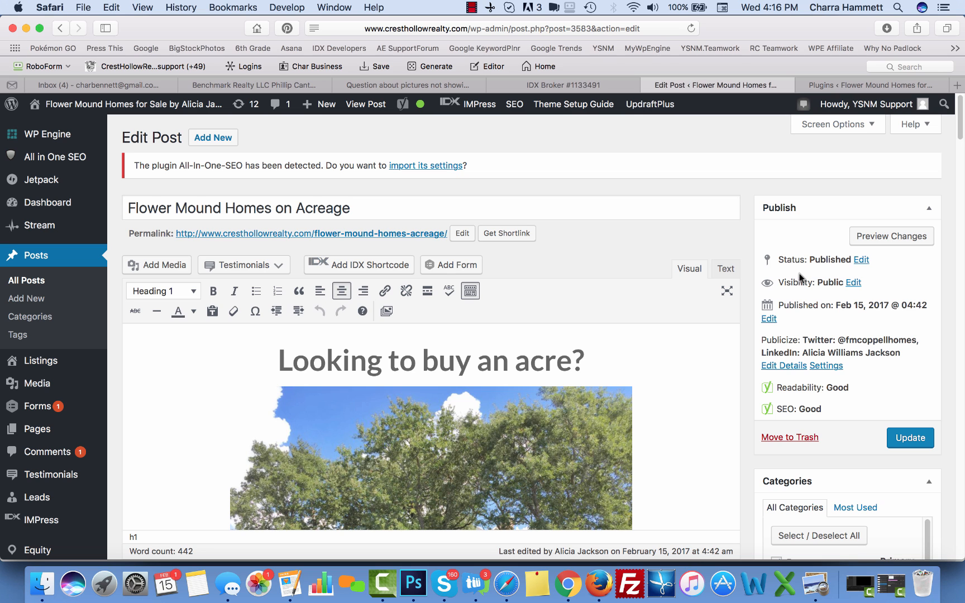
{"action": "scroll", "scroll_direction": "down", "scroll_amount": 3}
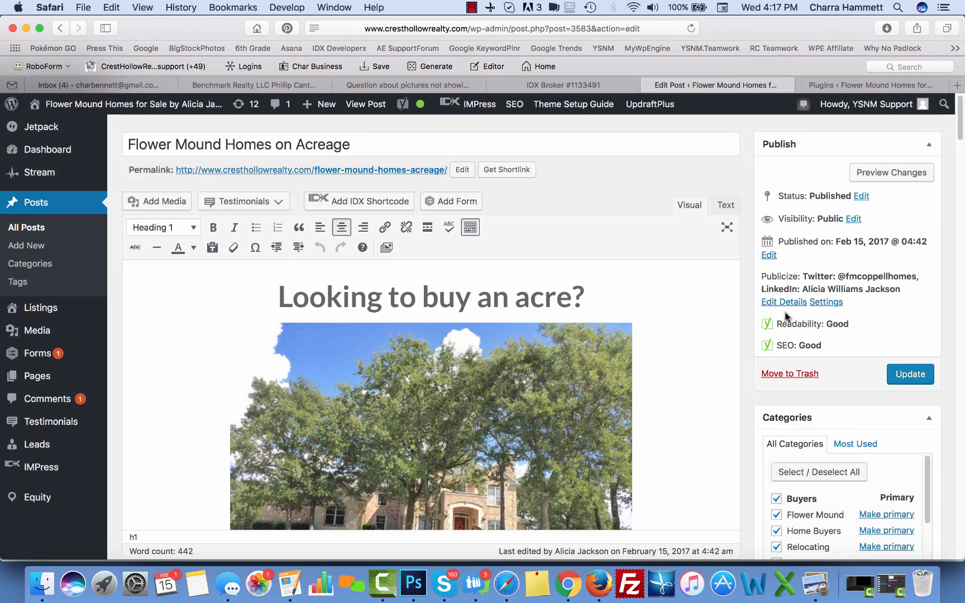
{"action": "scroll", "scroll_direction": "down", "scroll_amount": 3}
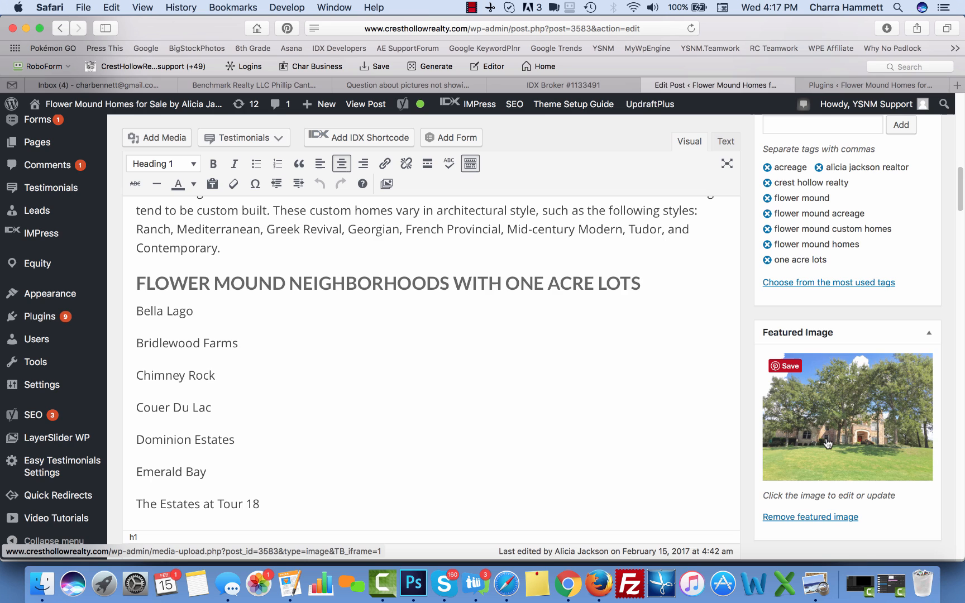
{"action": "left_click", "coordinate": [846, 416]}
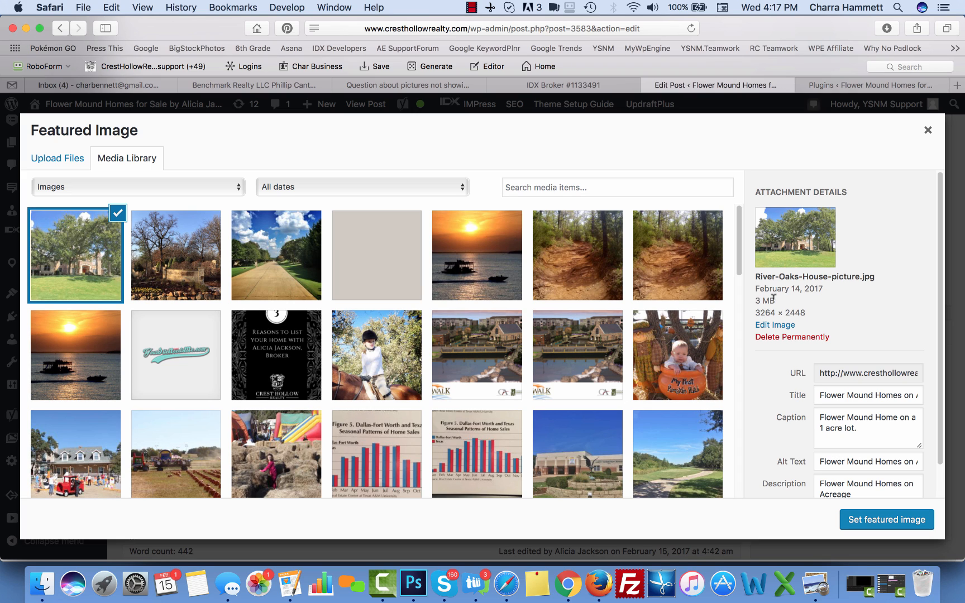
{"action": "mouse_move", "coordinate": [756, 318]}
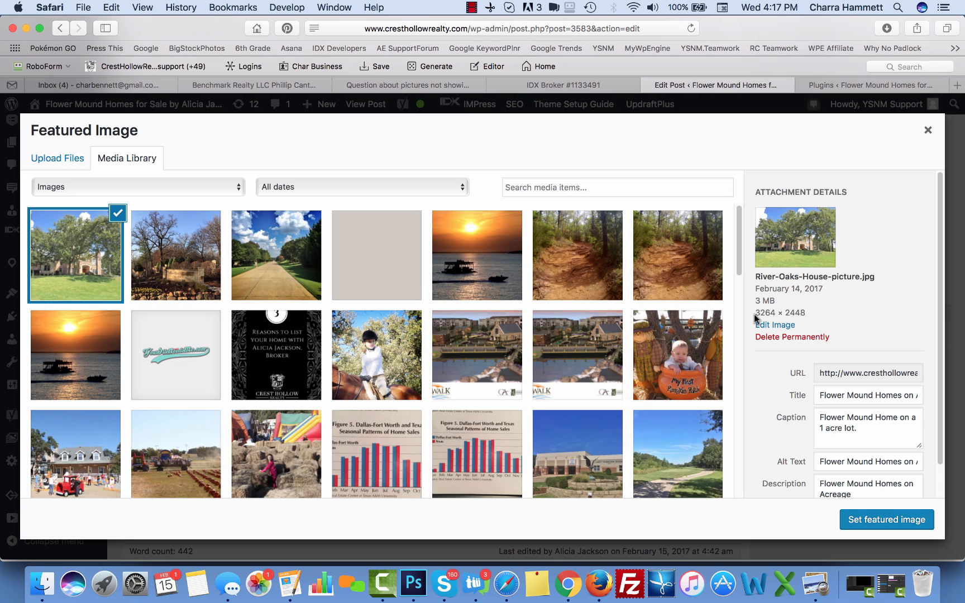
{"action": "mouse_move", "coordinate": [849, 264]}
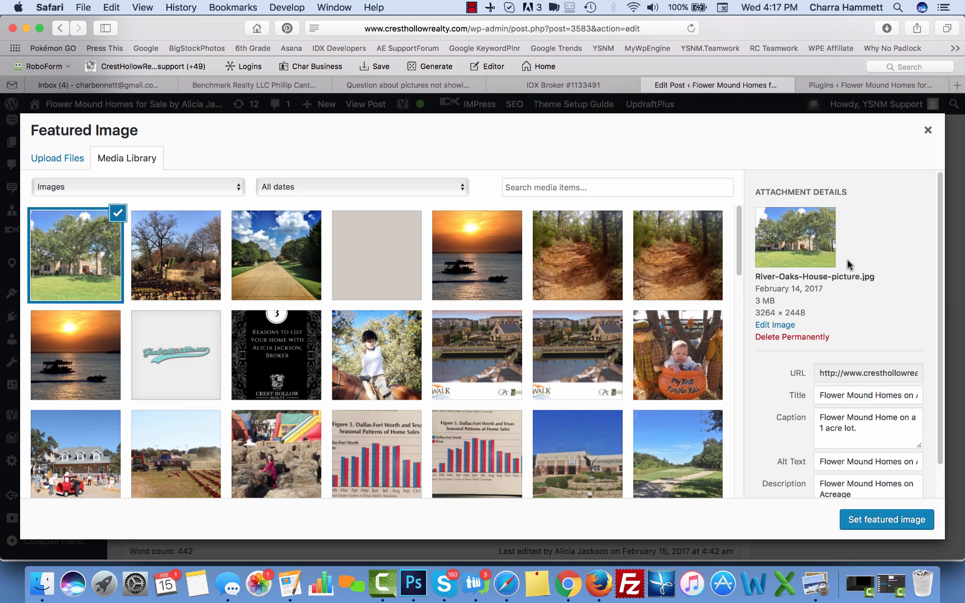
{"action": "mouse_move", "coordinate": [792, 309]}
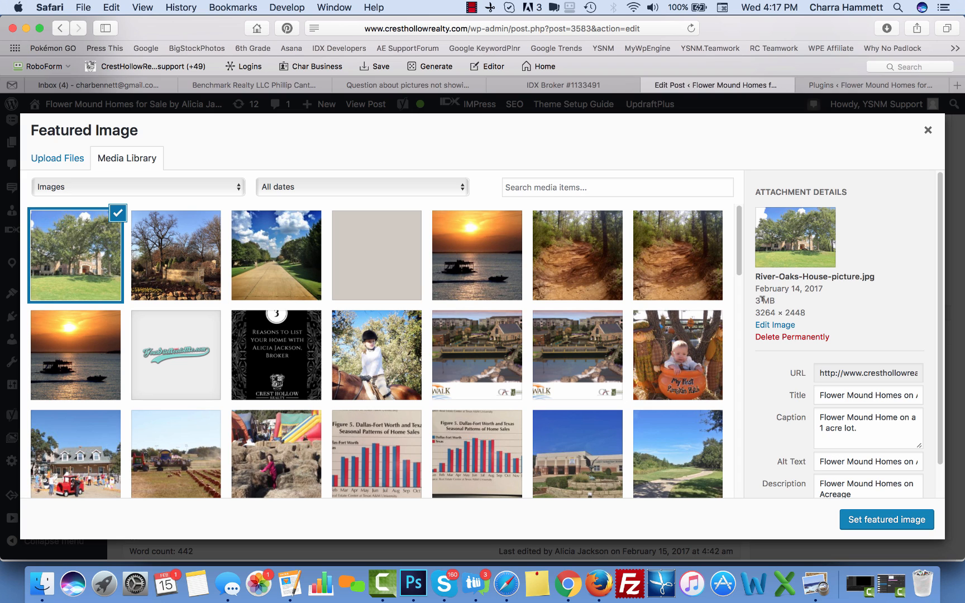
{"action": "mouse_move", "coordinate": [801, 252]}
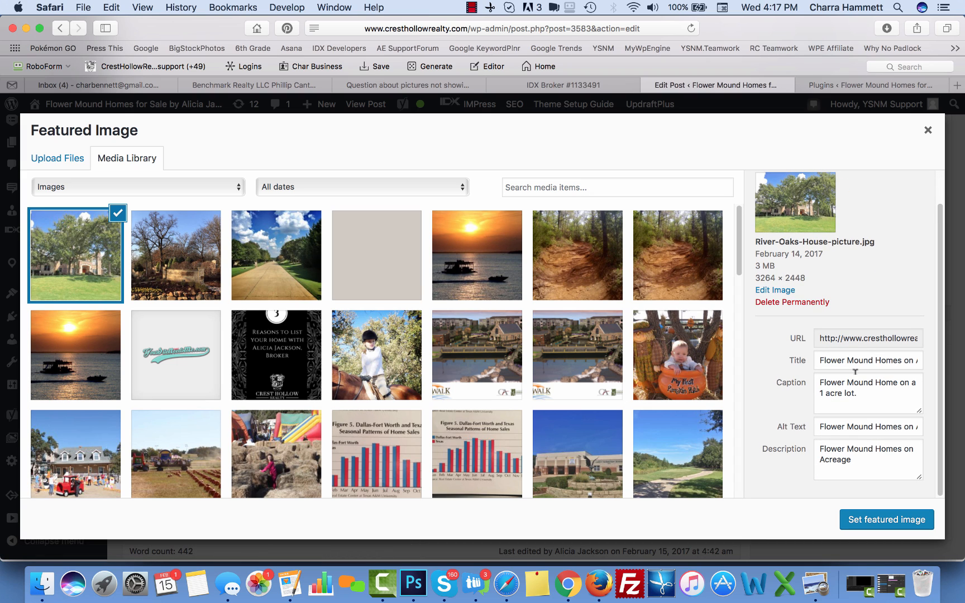
{"action": "mouse_move", "coordinate": [860, 329]}
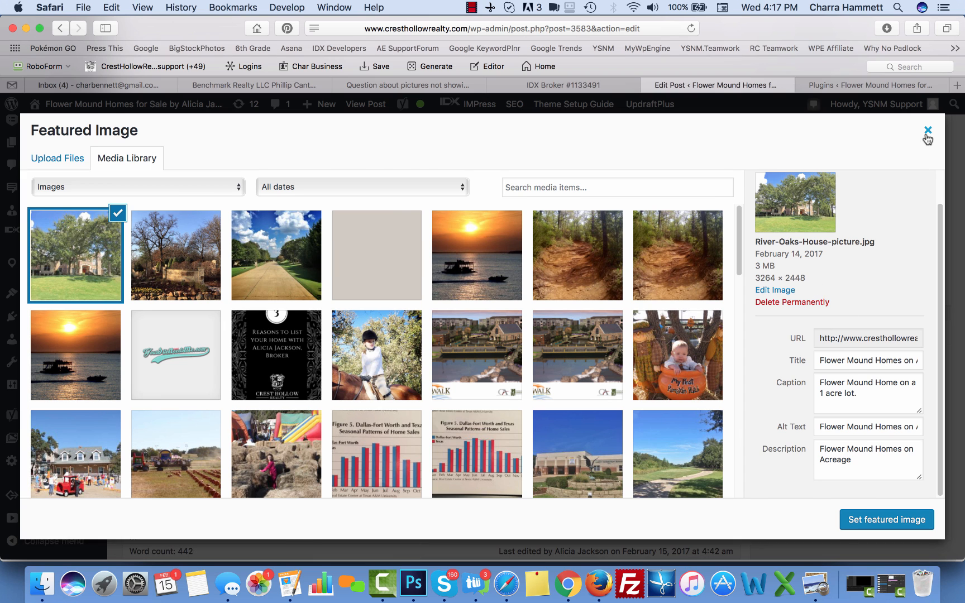
Step: Confirm All in One SEO Pack is enabled in Screen Options and bring its box into view
{"action": "left_click", "coordinate": [928, 130]}
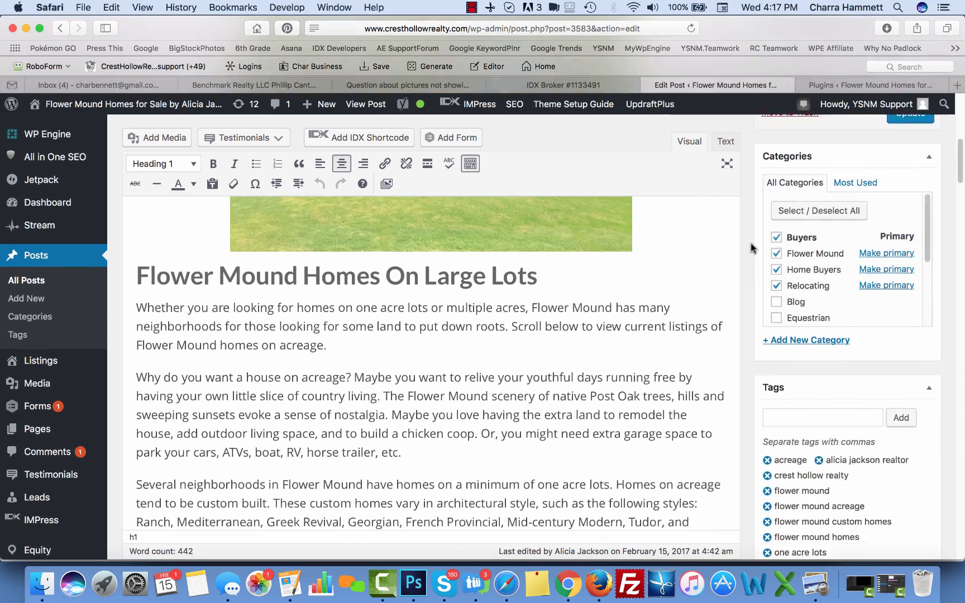
{"action": "scroll", "scroll_direction": "down", "scroll_amount": 3}
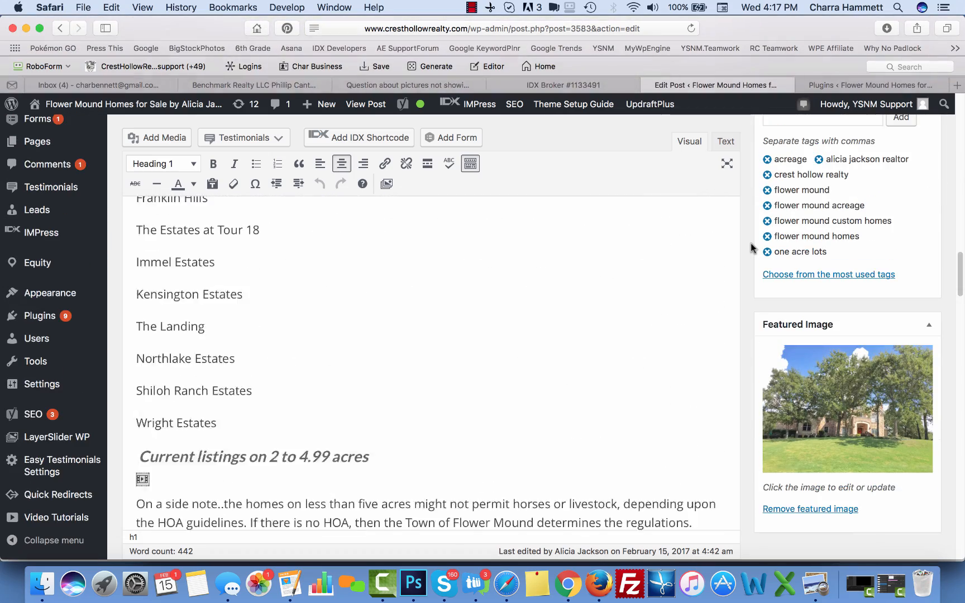
{"action": "scroll", "scroll_direction": "down", "scroll_amount": 3}
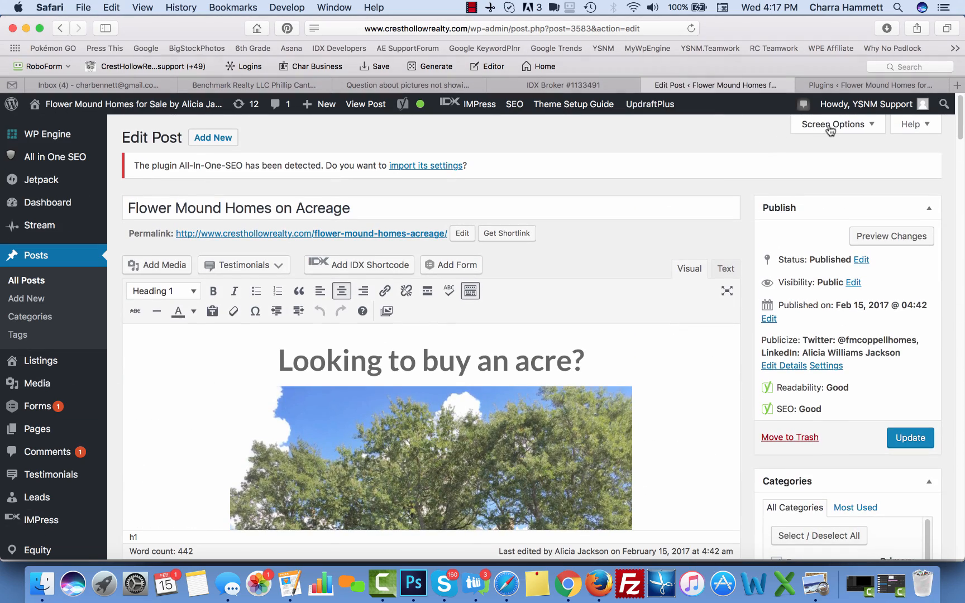
{"action": "left_click", "coordinate": [834, 124]}
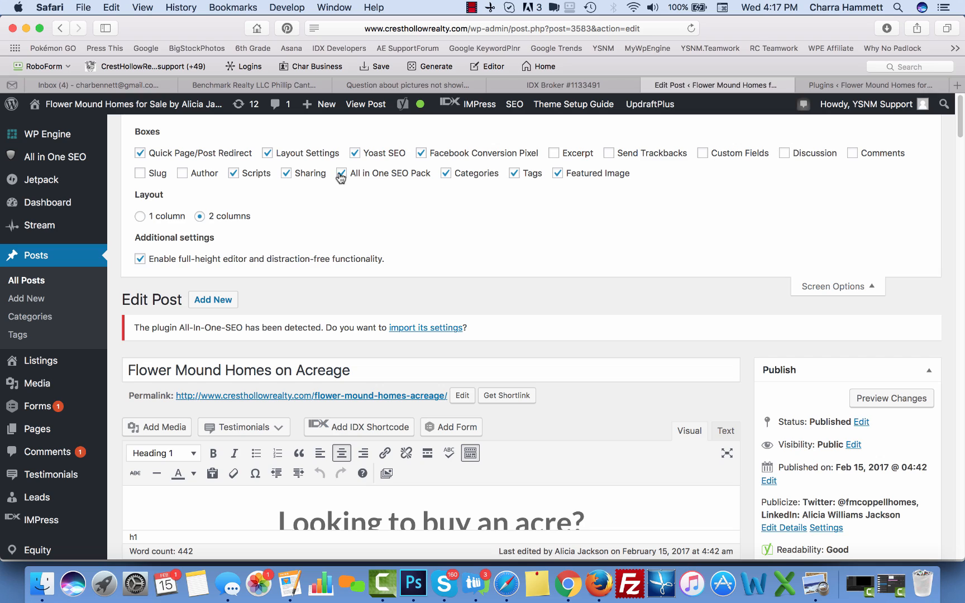
{"action": "scroll", "scroll_direction": "down", "scroll_amount": 3}
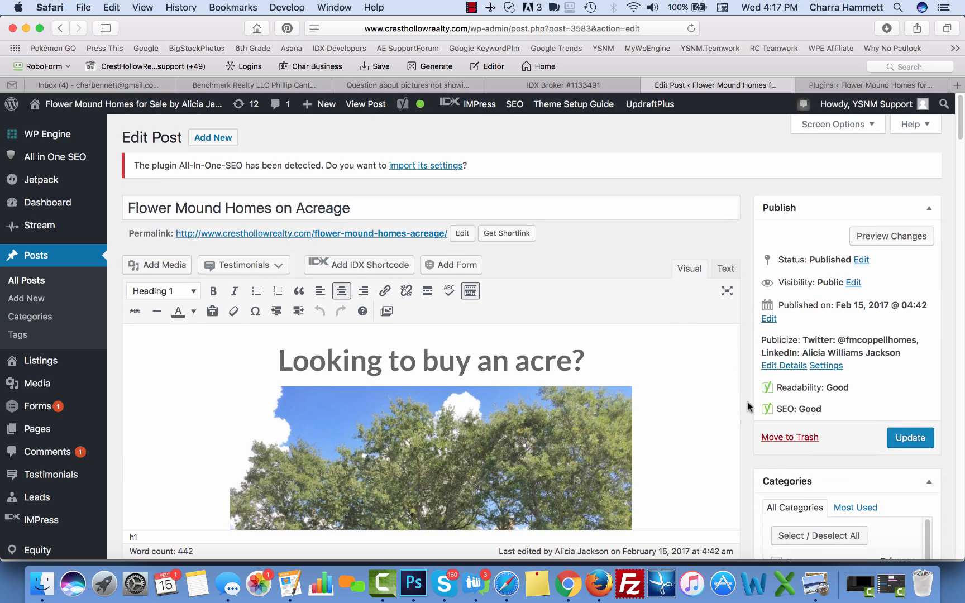
{"action": "scroll", "scroll_direction": "down", "scroll_amount": 3}
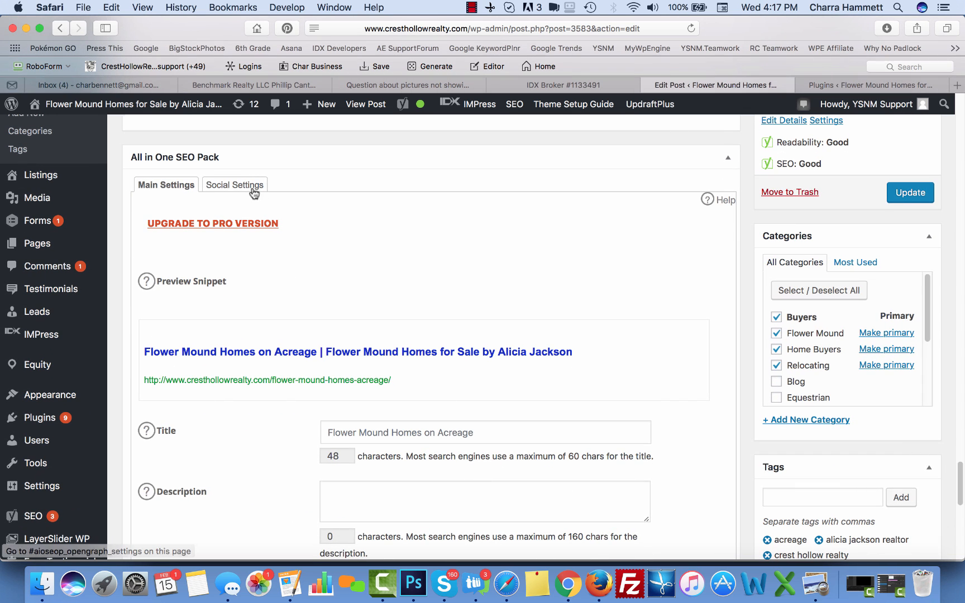
Step: Start choosing a custom image in the SEO Social Settings from the media library
{"action": "left_click", "coordinate": [233, 185]}
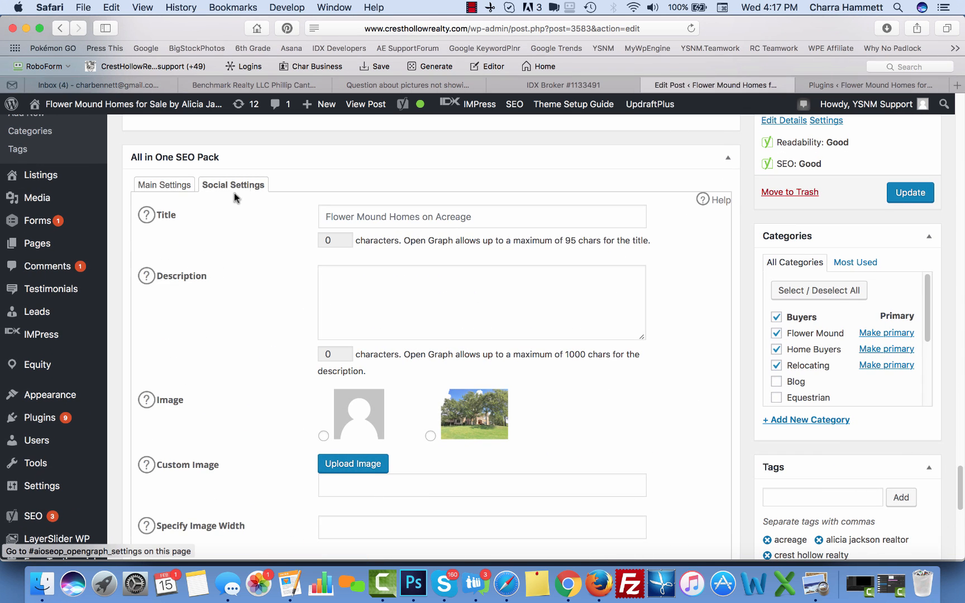
{"action": "scroll", "scroll_direction": "down", "scroll_amount": 3}
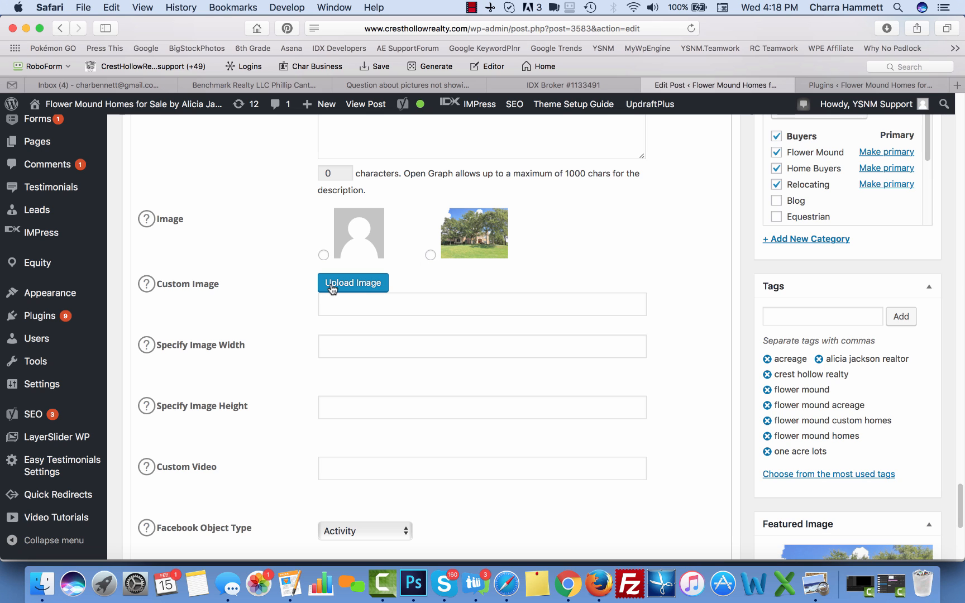
{"action": "left_click", "coordinate": [353, 282]}
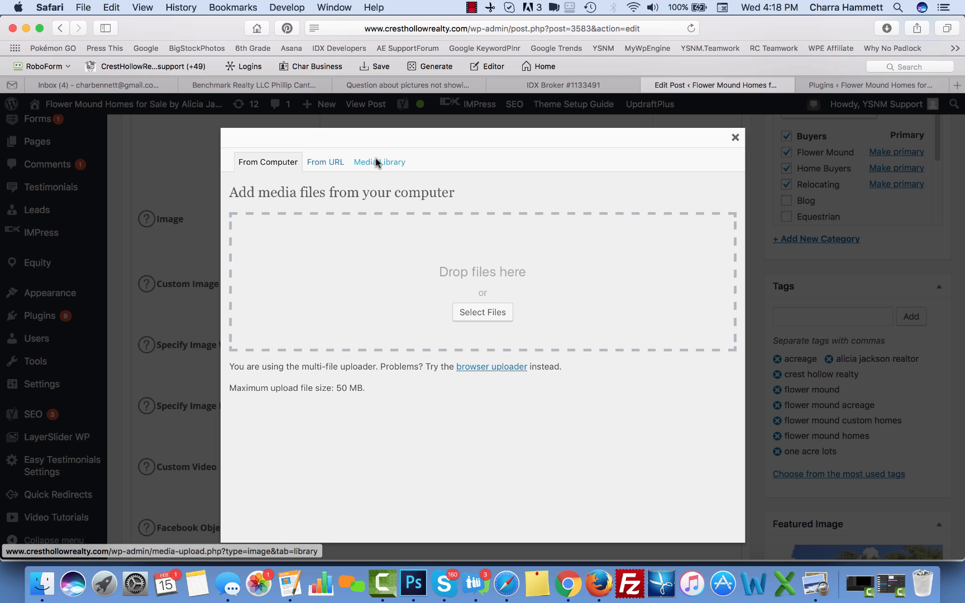
{"action": "left_click", "coordinate": [380, 162]}
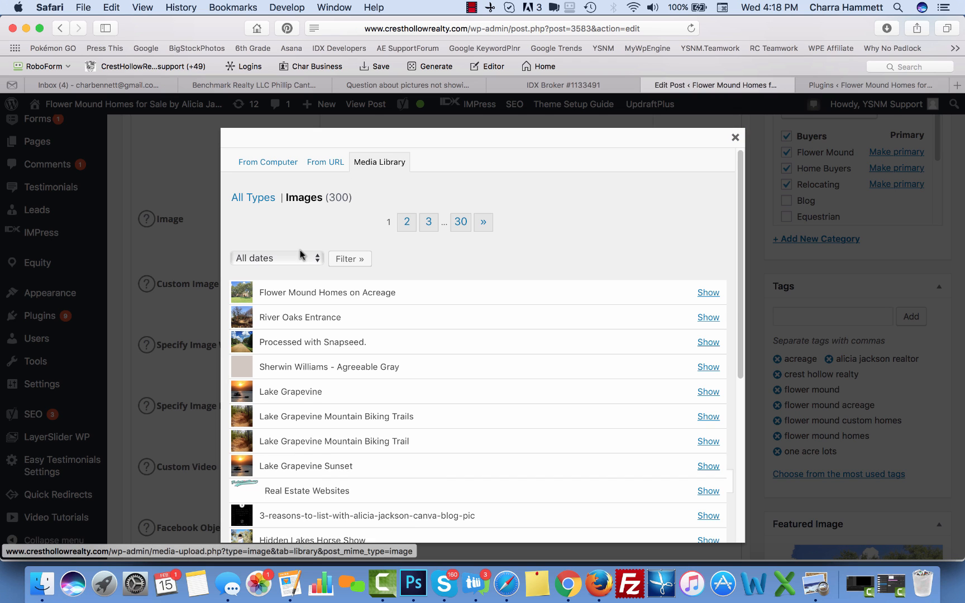
Step: Attempt to insert the Flower Mound Homes on Acreage photo, then reopen the image chooser
{"action": "left_click", "coordinate": [707, 292]}
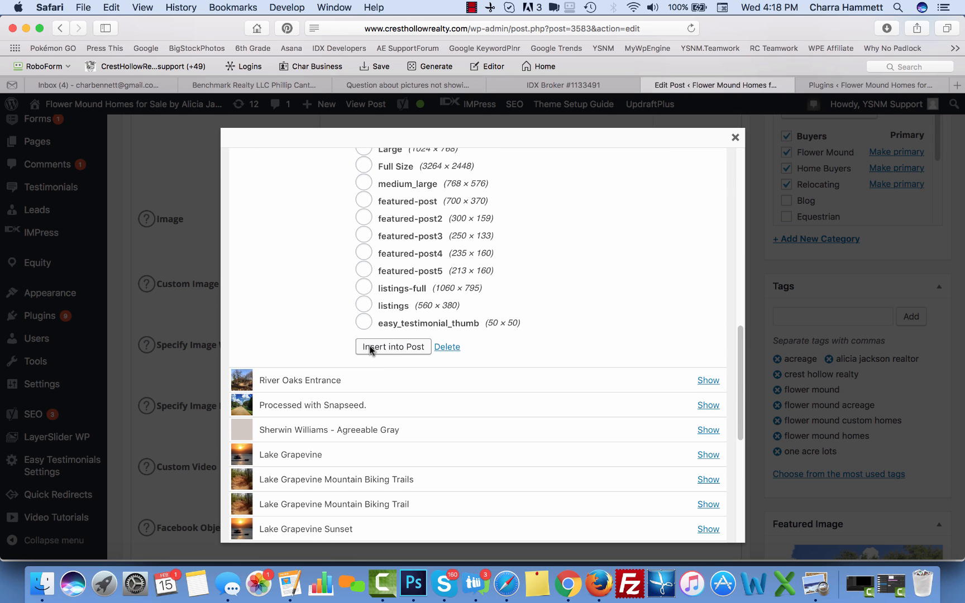
{"action": "left_click", "coordinate": [393, 347]}
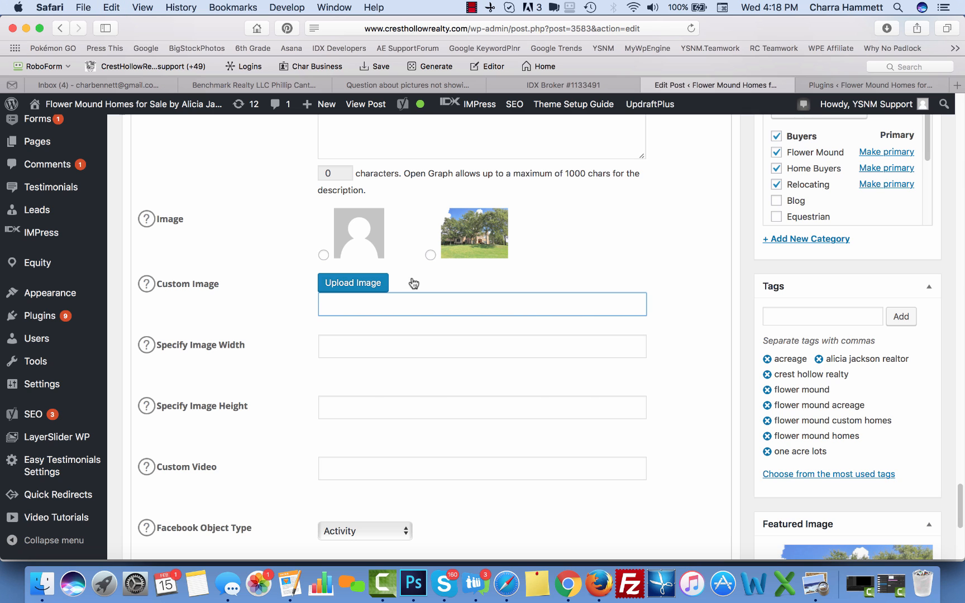
{"action": "left_click", "coordinate": [352, 282]}
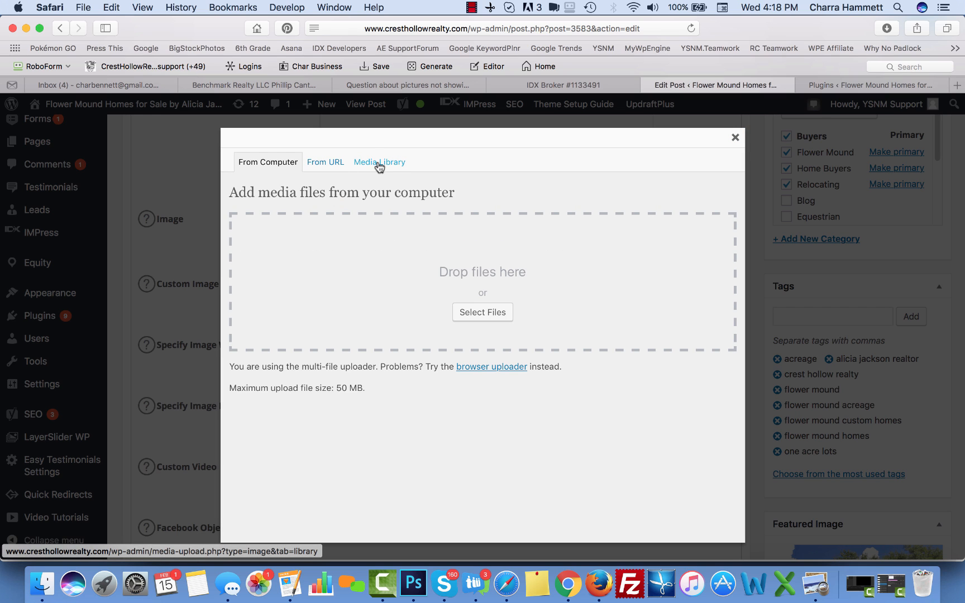
Step: Insert the Flower Mound Homes on Acreage photo at Full Size as the custom social image
{"action": "left_click", "coordinate": [380, 162]}
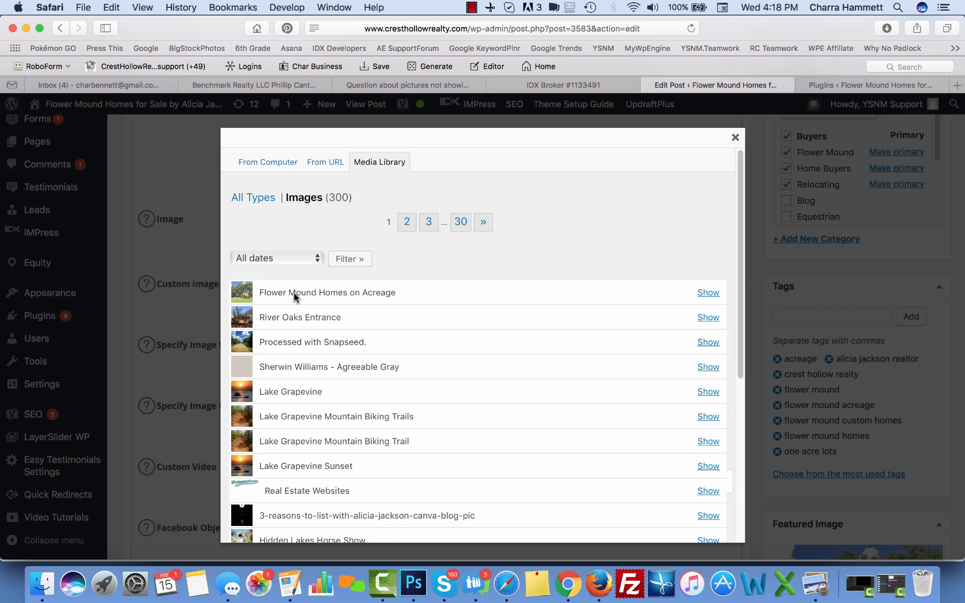
{"action": "left_click", "coordinate": [707, 292]}
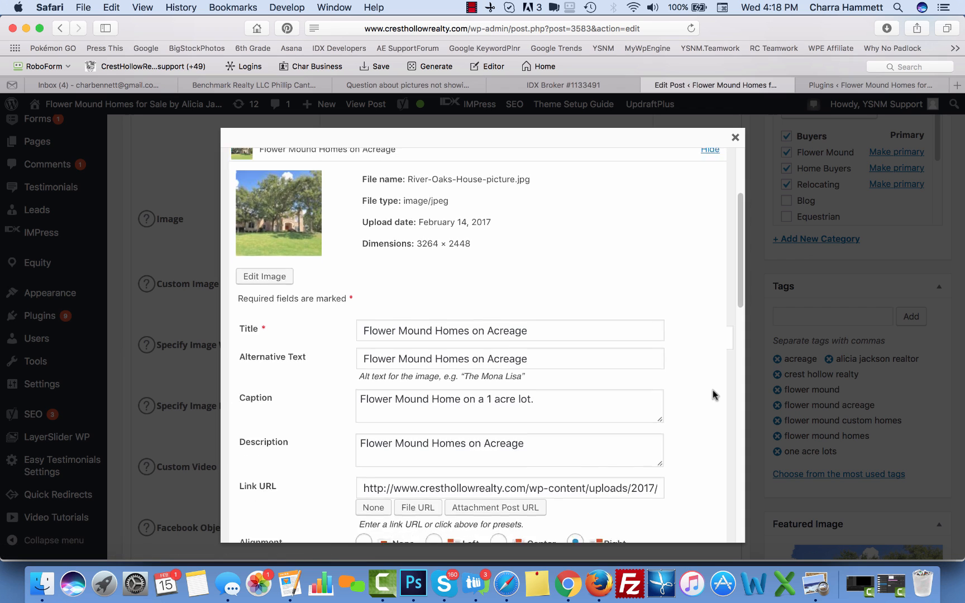
{"action": "scroll", "scroll_direction": "down", "scroll_amount": 3}
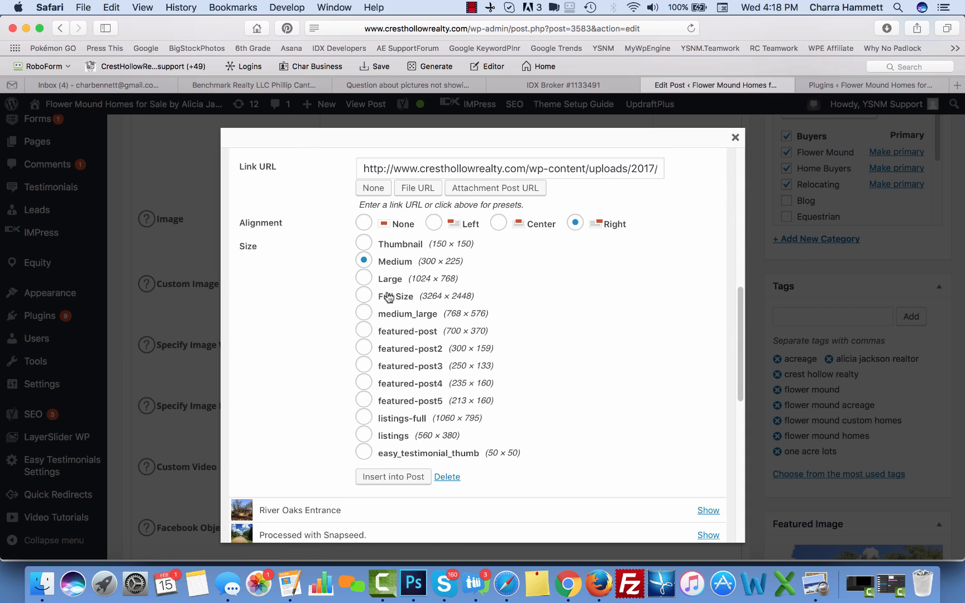
{"action": "left_click", "coordinate": [364, 295]}
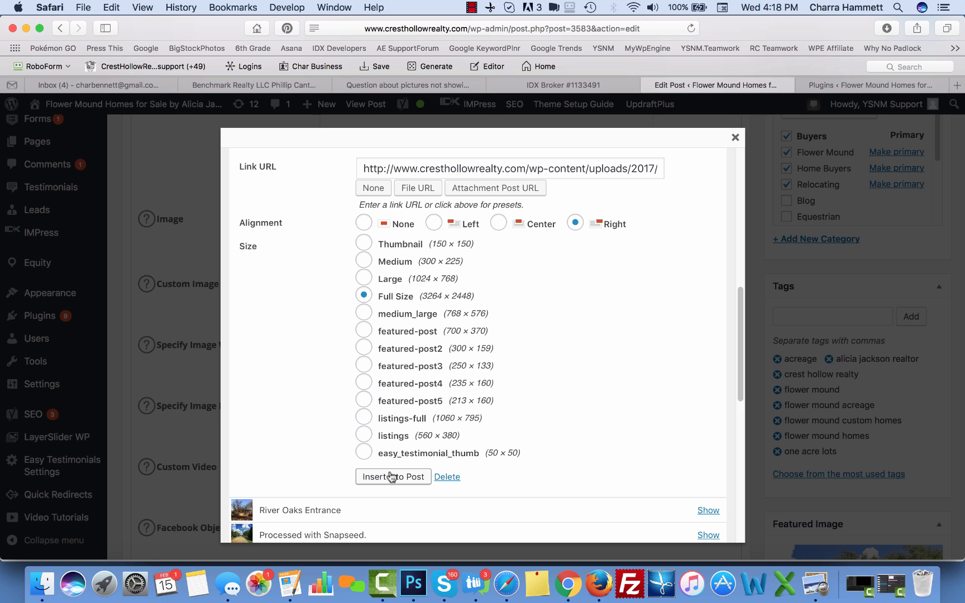
{"action": "mouse_move", "coordinate": [392, 480]}
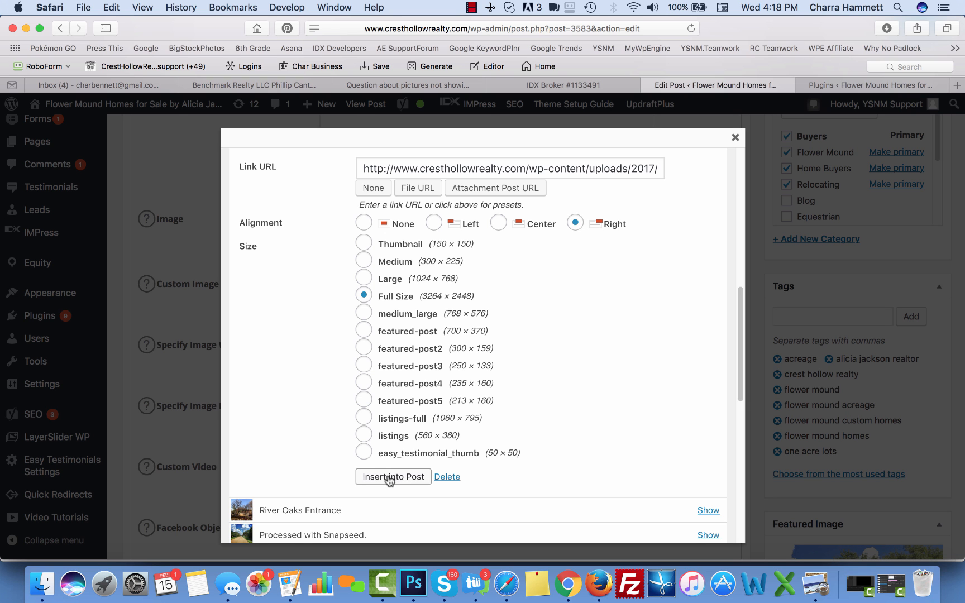
{"action": "left_click", "coordinate": [392, 476]}
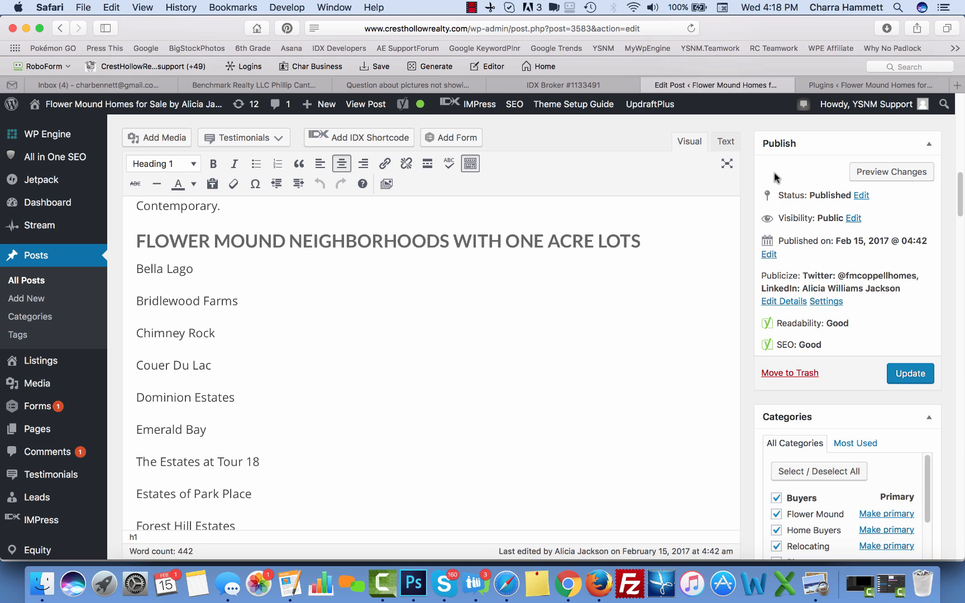
{"action": "mouse_move", "coordinate": [777, 170]}
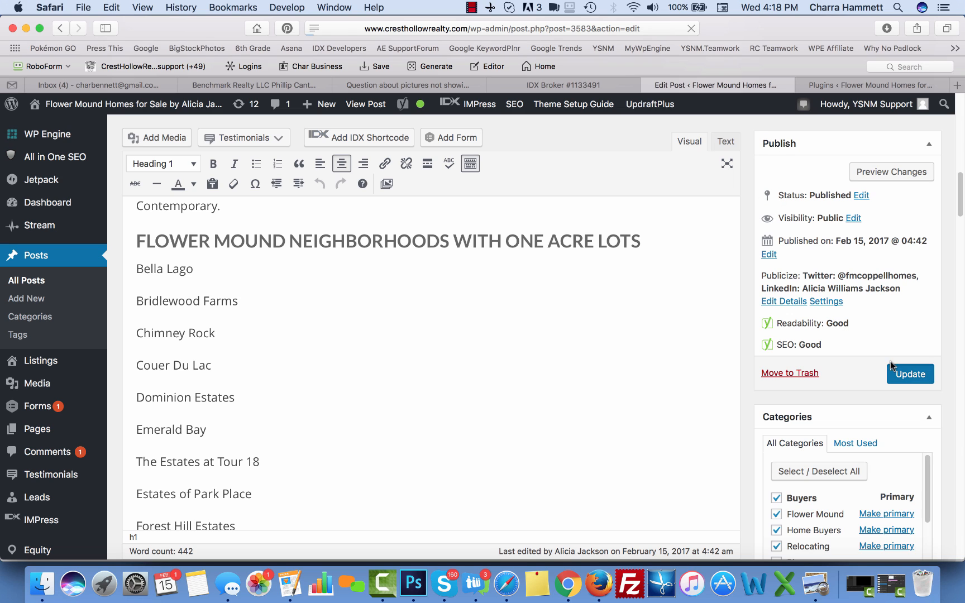
Step: Update the post and run Debug This Post to check its link in Facebook's Sharing Debugger
{"action": "left_click", "coordinate": [910, 373]}
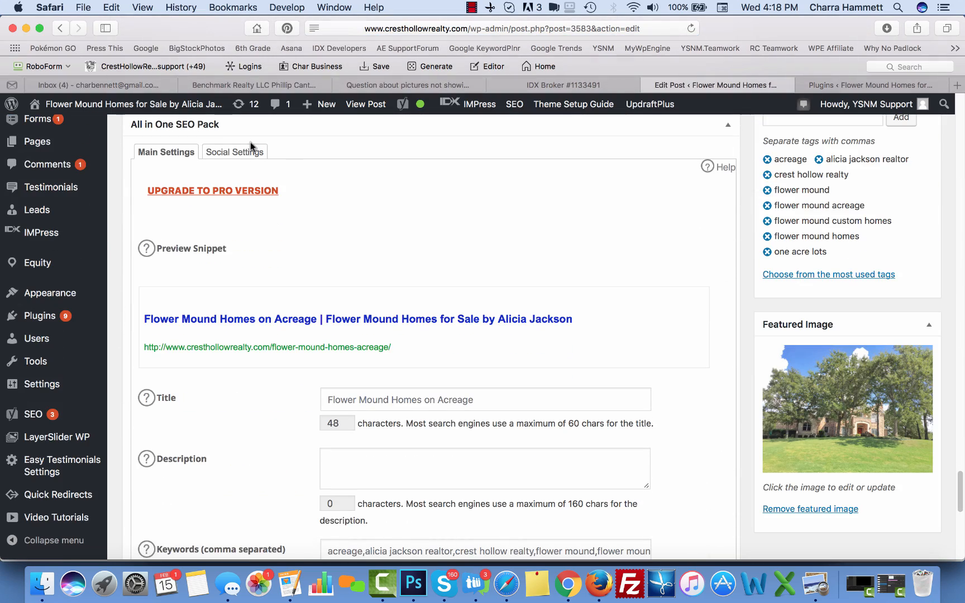
{"action": "left_click", "coordinate": [233, 152]}
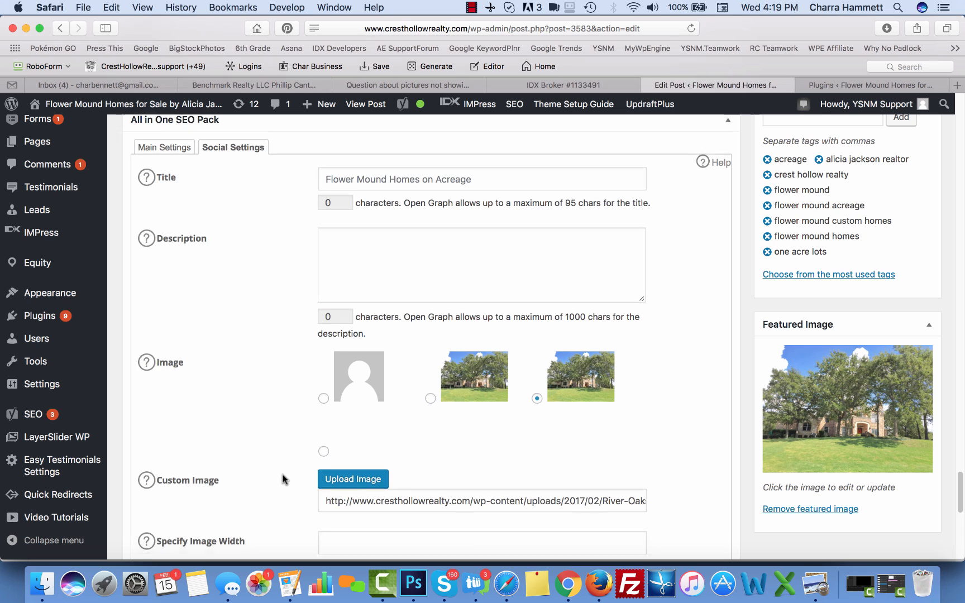
{"action": "scroll", "scroll_direction": "down", "scroll_amount": 3}
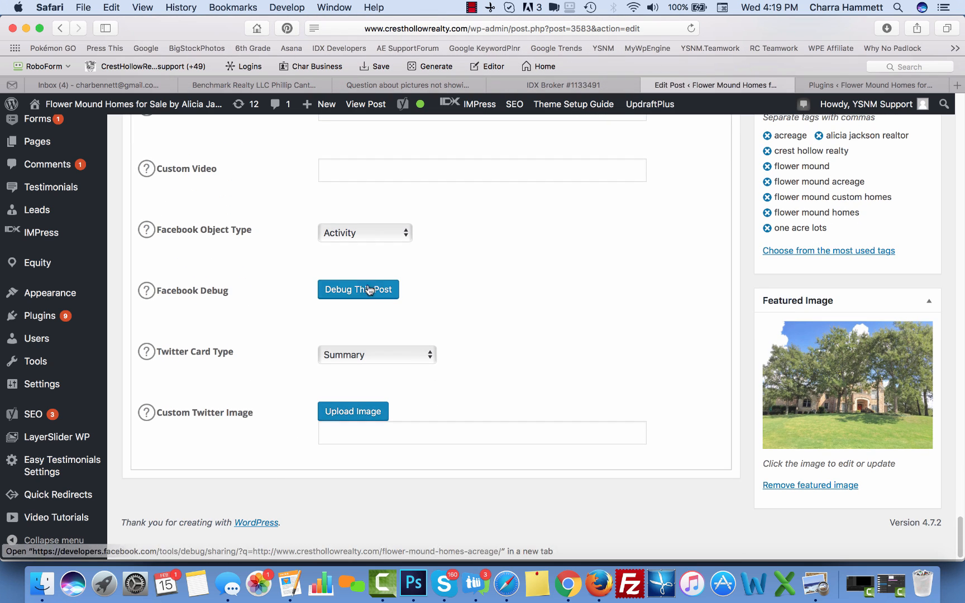
{"action": "left_click", "coordinate": [357, 290]}
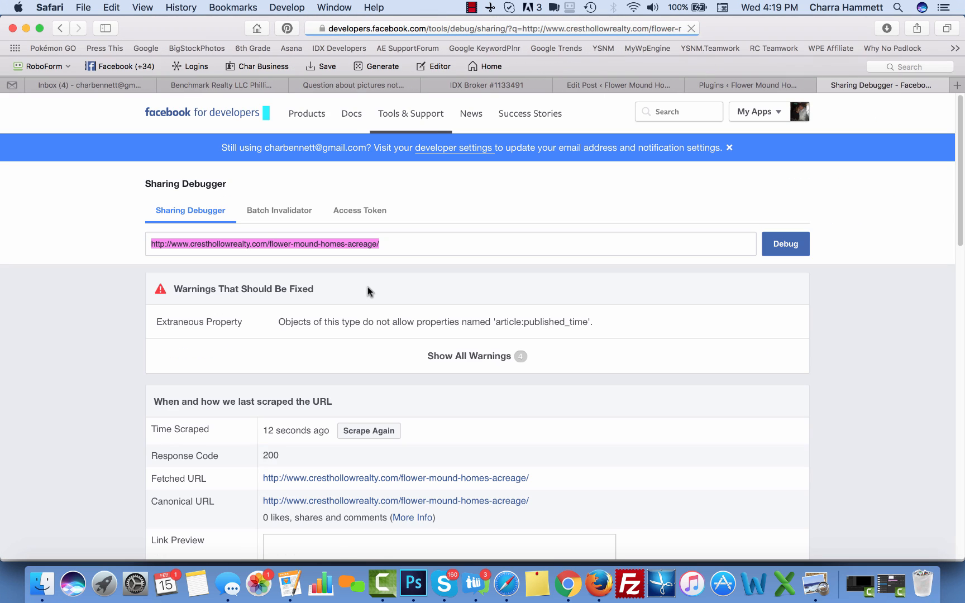
{"action": "scroll", "scroll_direction": "down", "scroll_amount": 3}
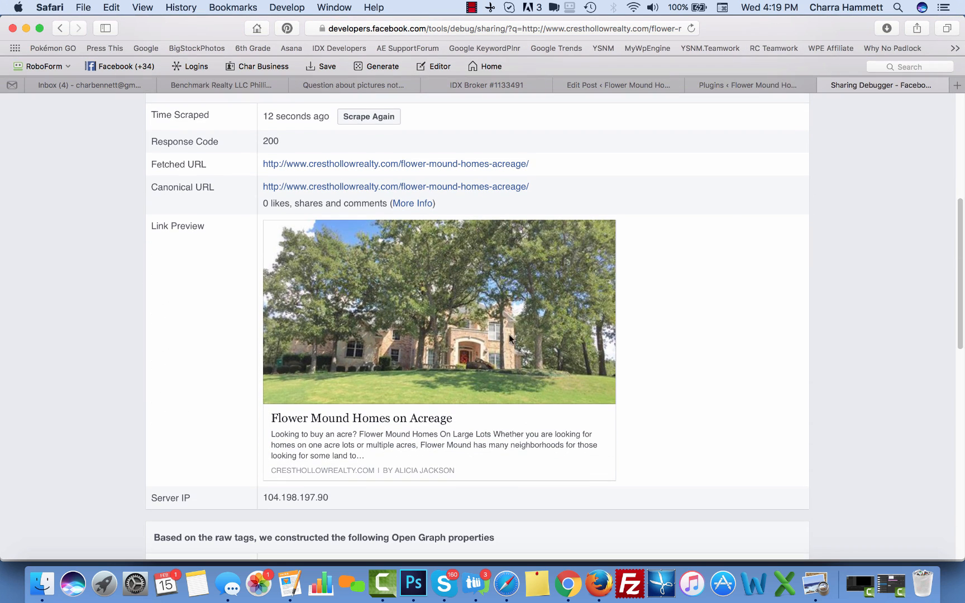
{"action": "mouse_move", "coordinate": [366, 451]}
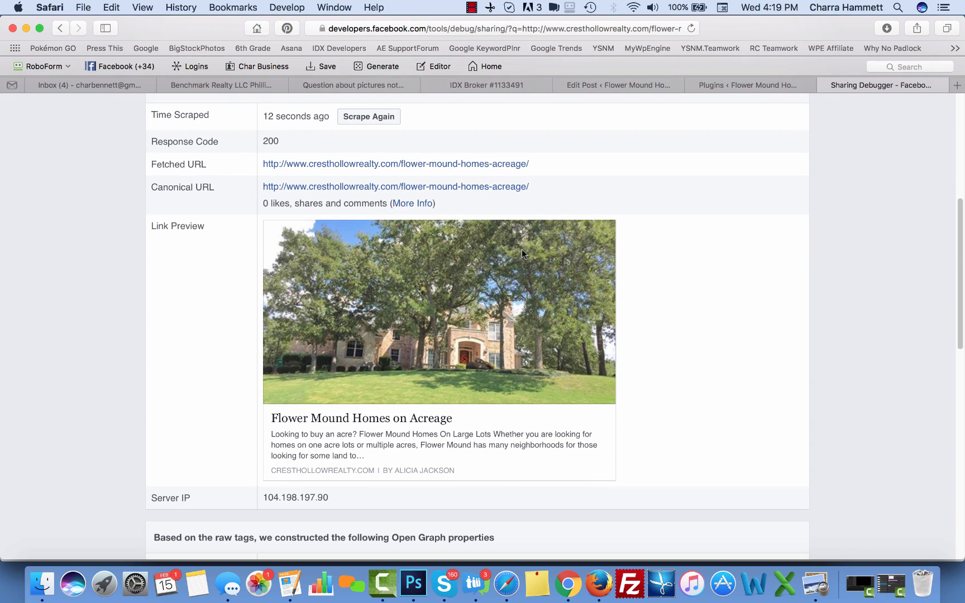
{"action": "mouse_move", "coordinate": [483, 315]}
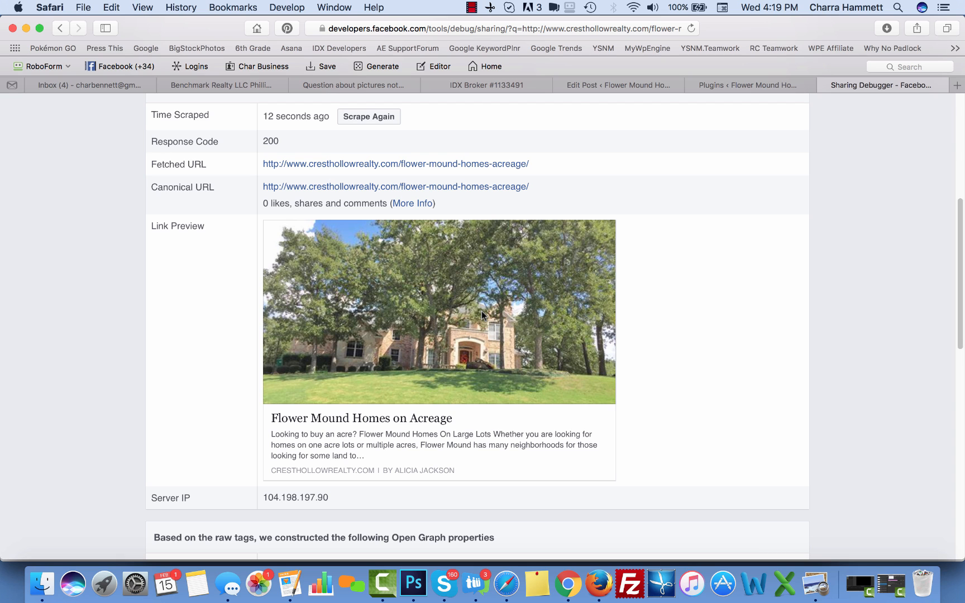
{"action": "mouse_move", "coordinate": [714, 150]}
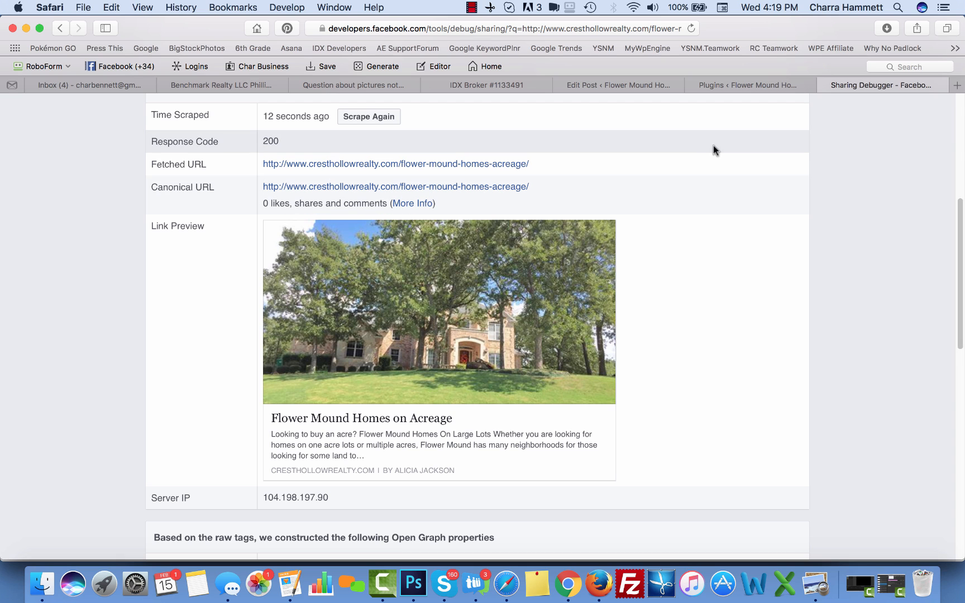